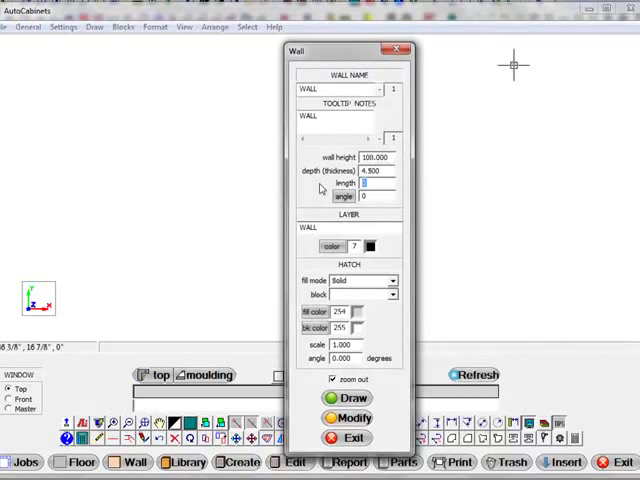
- Draw a 144-inch wall, then a 36-inch wall at 270 degrees from its right end
type("144.000")
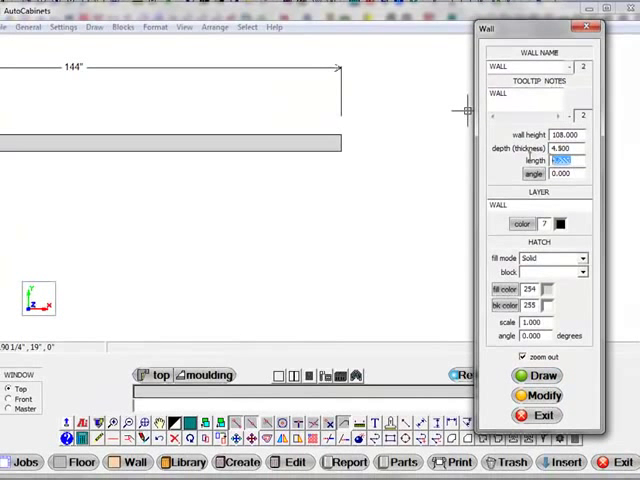
type("36")
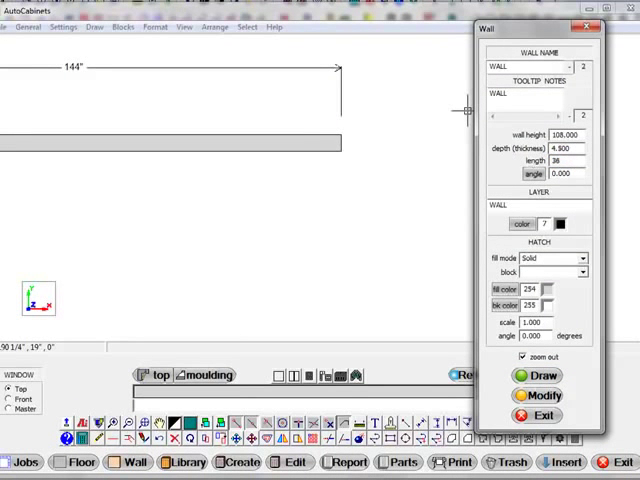
left_click(562, 173)
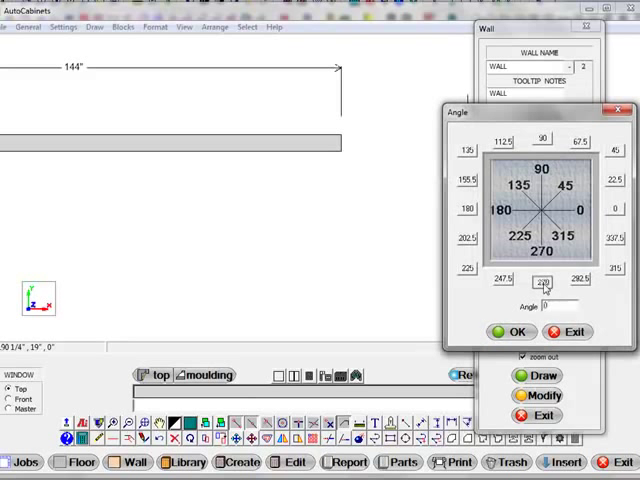
left_click(515, 331)
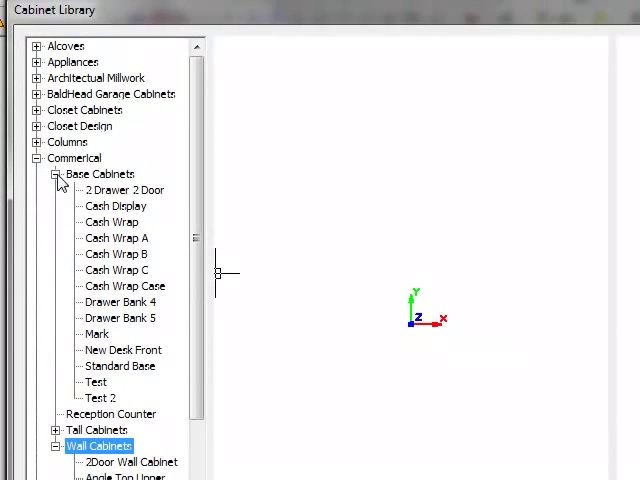
- Compare Cash Wrap and Desk Front styles, then select Standard Base for the run
left_click(119, 365)
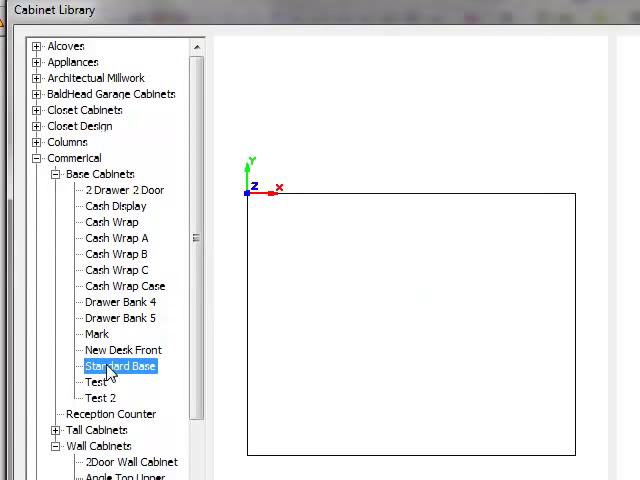
left_click(117, 270)
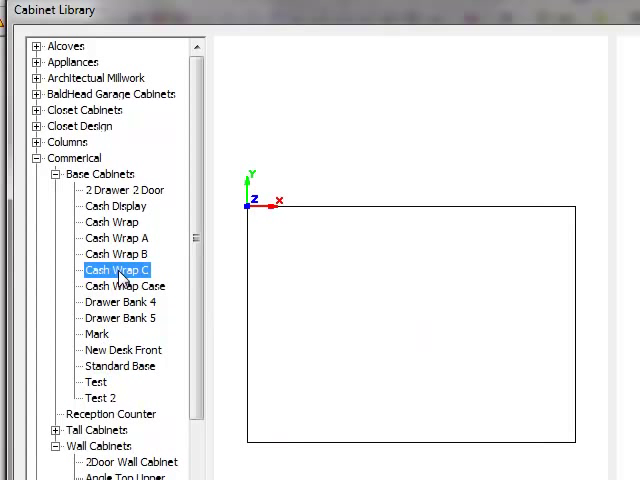
left_click(116, 238)
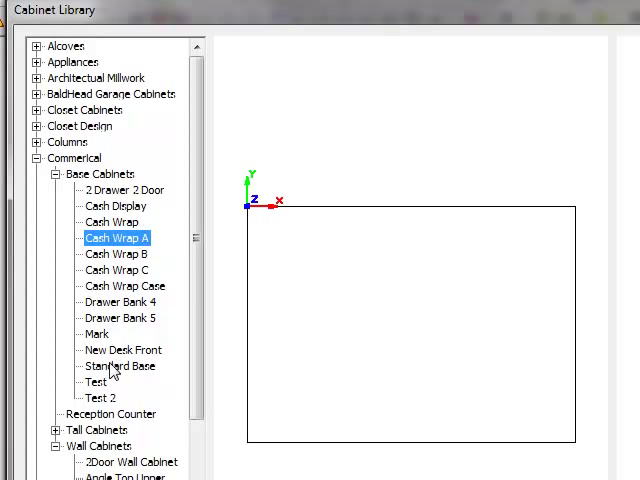
left_click(122, 350)
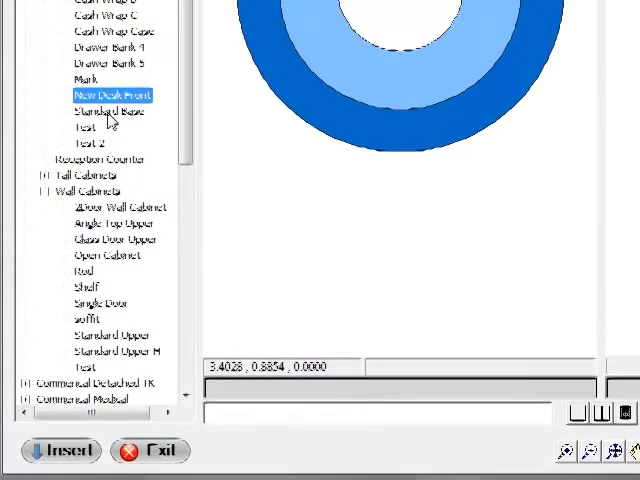
left_click(108, 110)
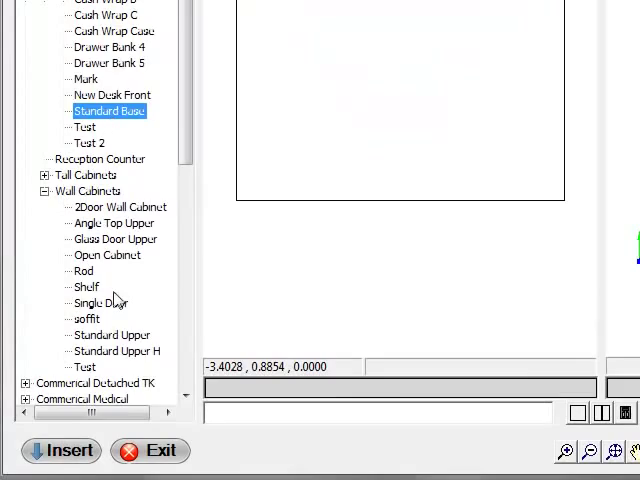
left_click(61, 451)
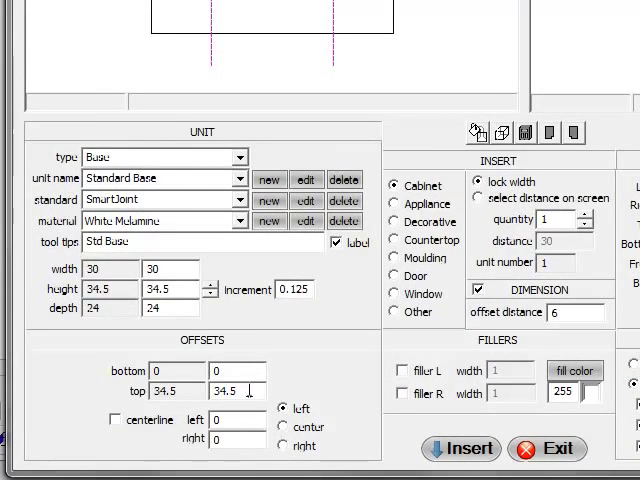
- Insert four Standard Base cabinets by on-screen distance with a right filler
left_click(230, 420)
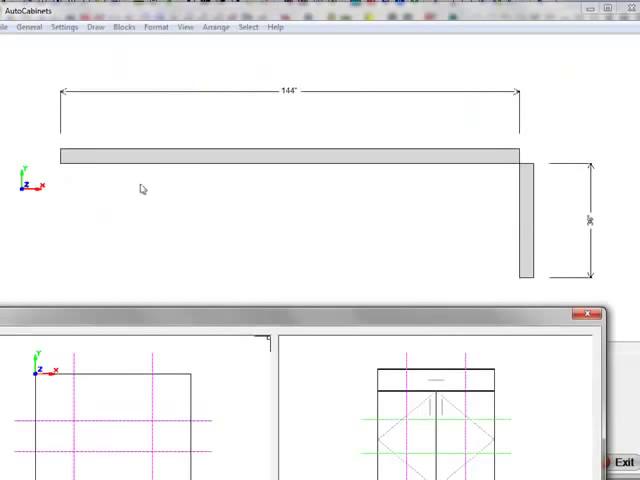
mouse_move(513, 215)
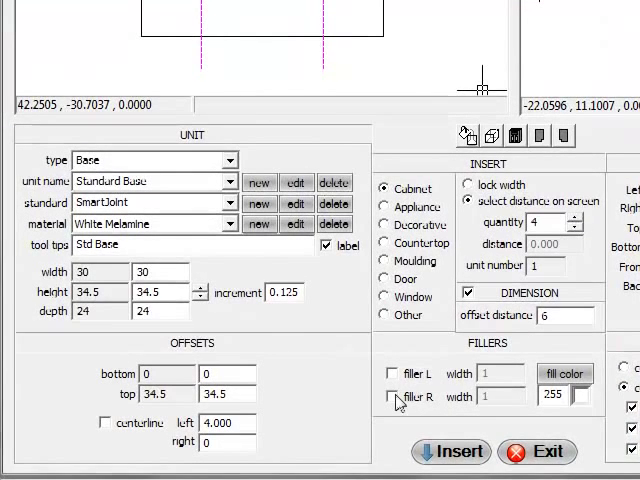
left_click(389, 396)
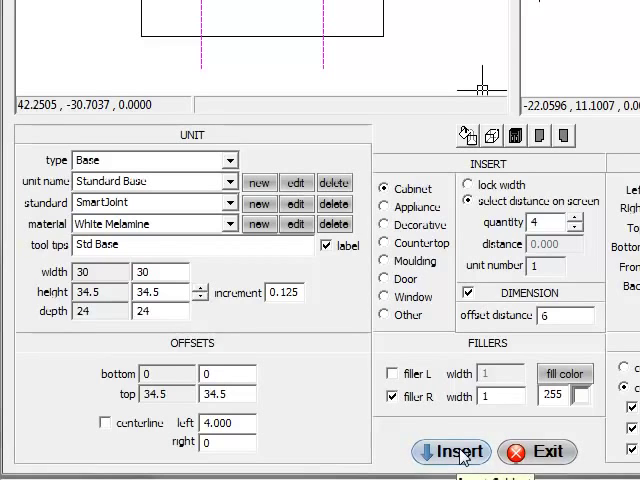
left_click(450, 451)
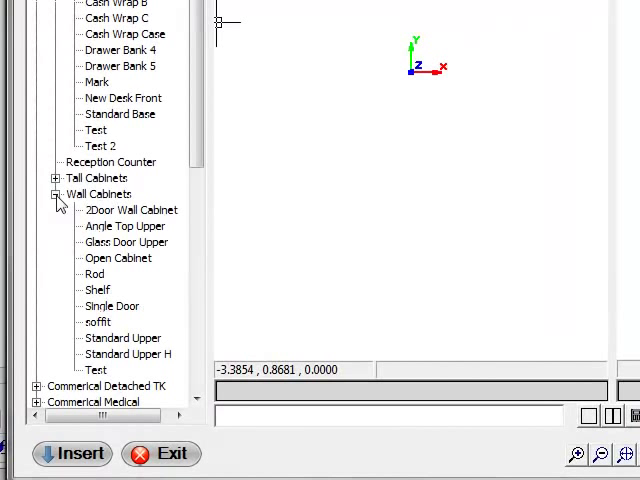
- Insert Standard Upper wall cabinets above the base run
left_click(122, 338)
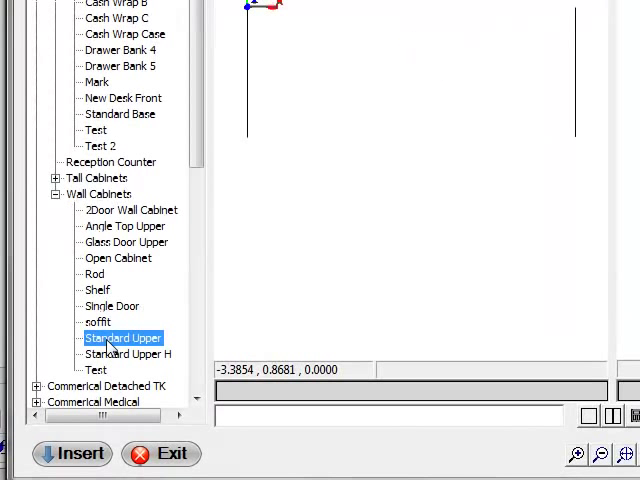
left_click(71, 453)
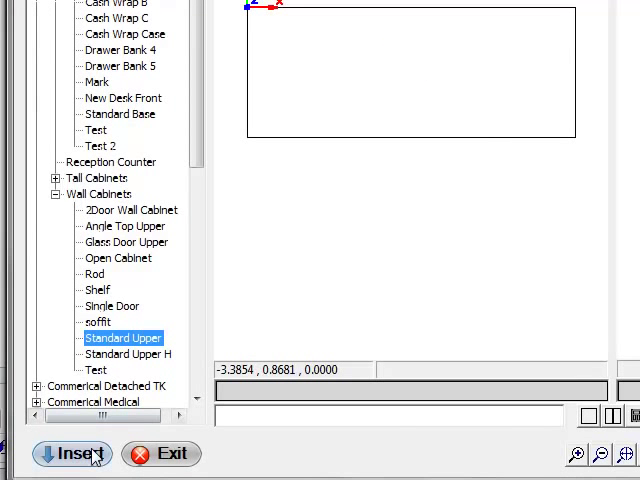
left_click(70, 453)
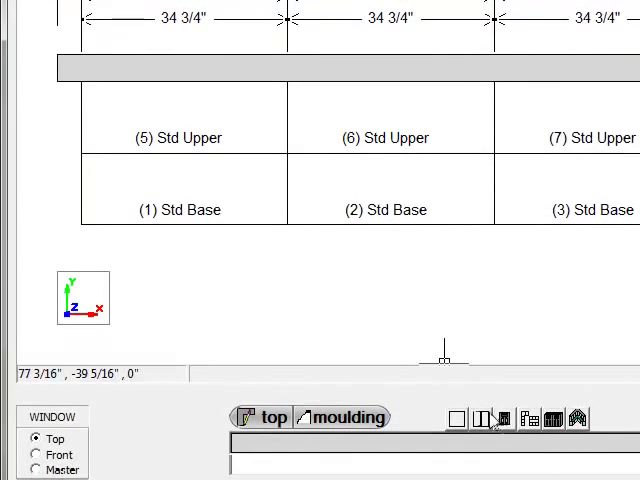
left_click(37, 455)
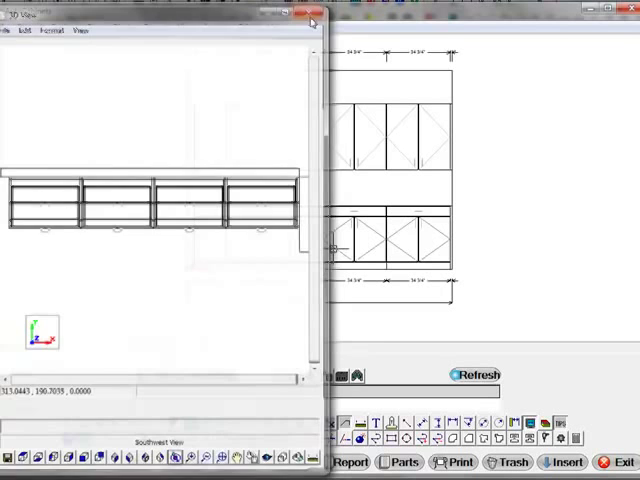
left_click(311, 14)
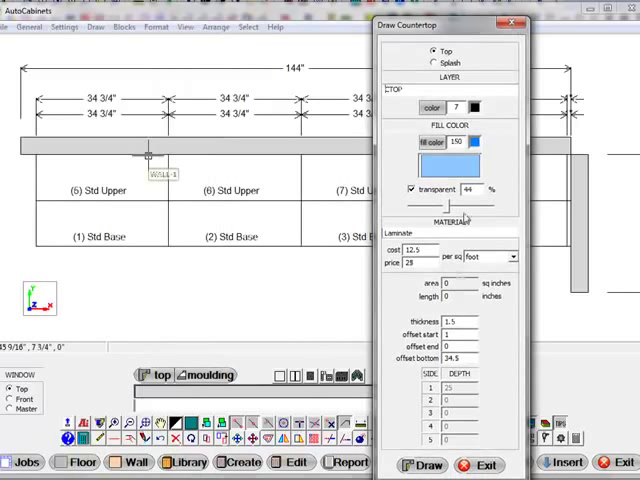
- Draw the countertop over the bases and a 4-inch splash from the wall's left end
left_click(428, 465)
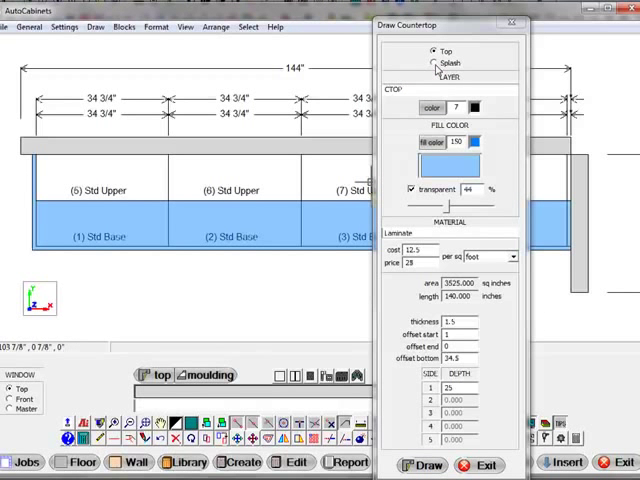
left_click(433, 61)
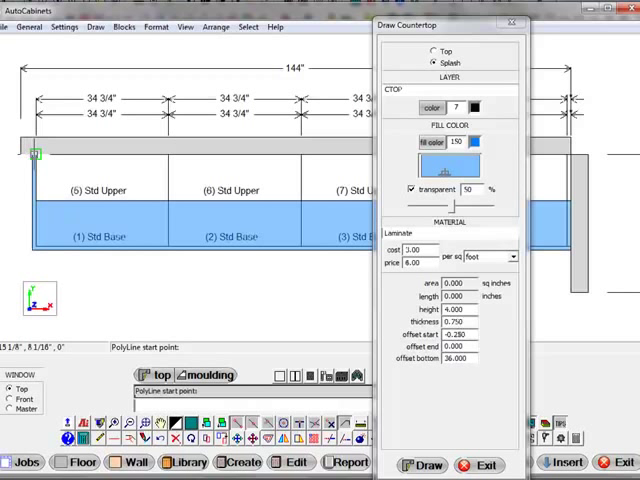
left_click(33, 152)
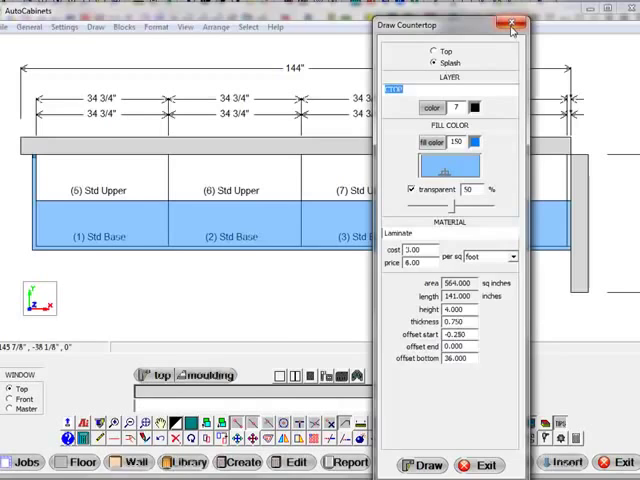
left_click(511, 24)
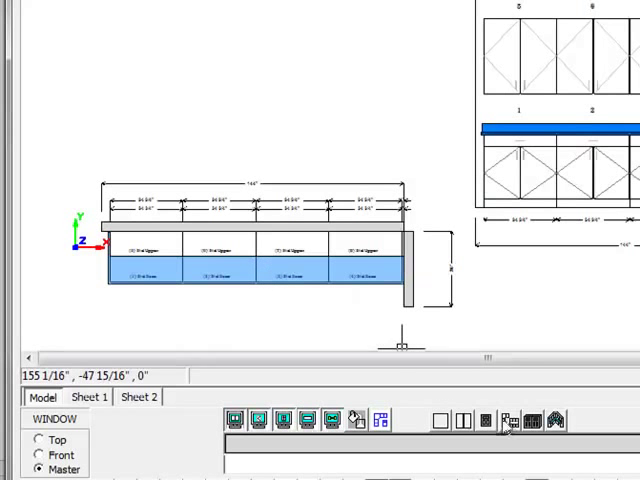
mouse_move(170, 237)
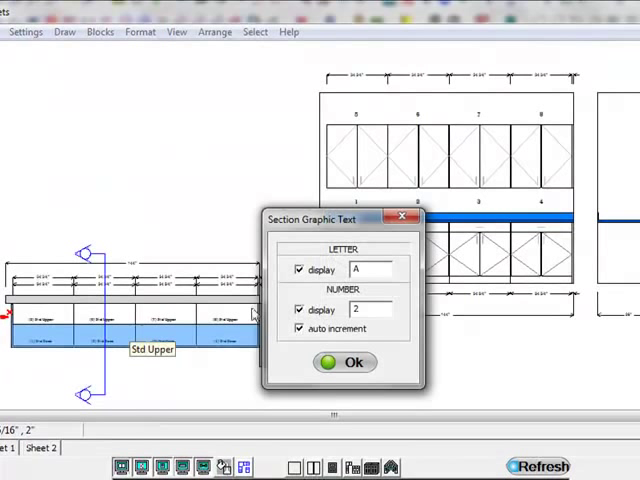
mouse_move(277, 327)
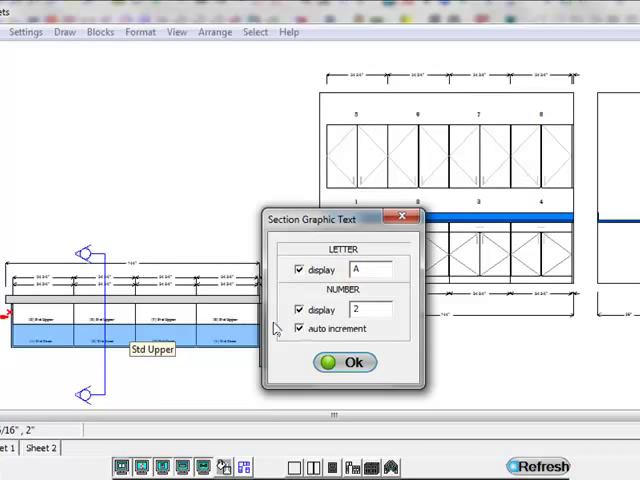
- Confirm section cut A across the cabinet run
left_click(345, 362)
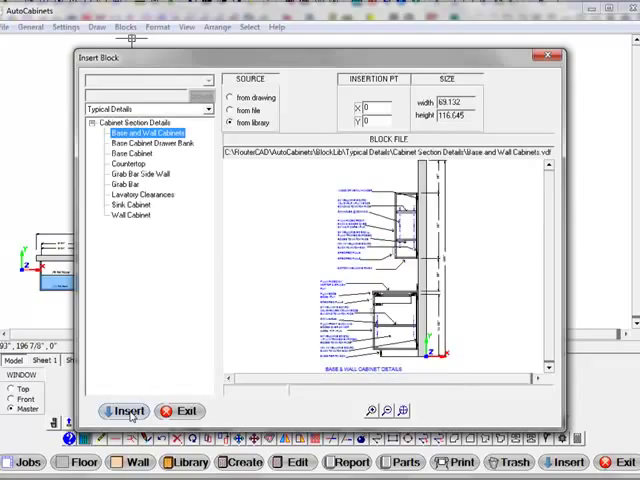
- Place the Base and Wall Cabinets typical detail on the master plan
left_click(126, 411)
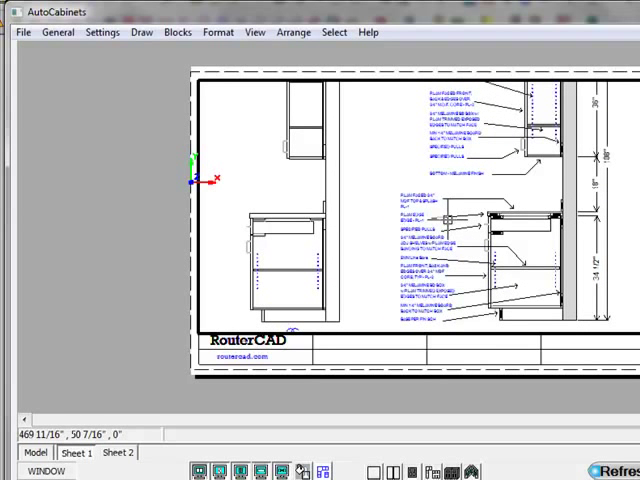
mouse_move(447, 219)
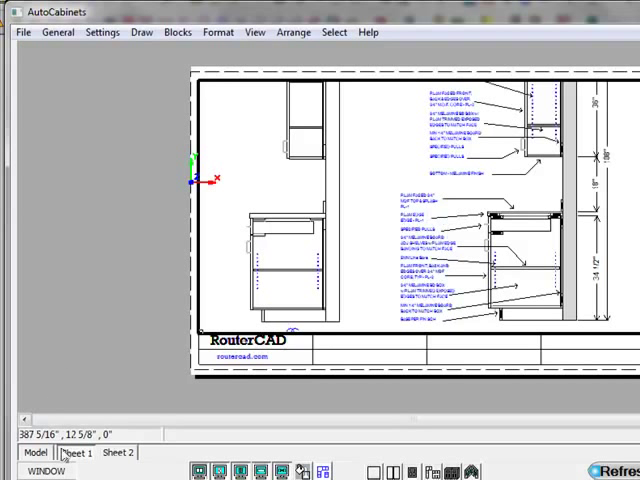